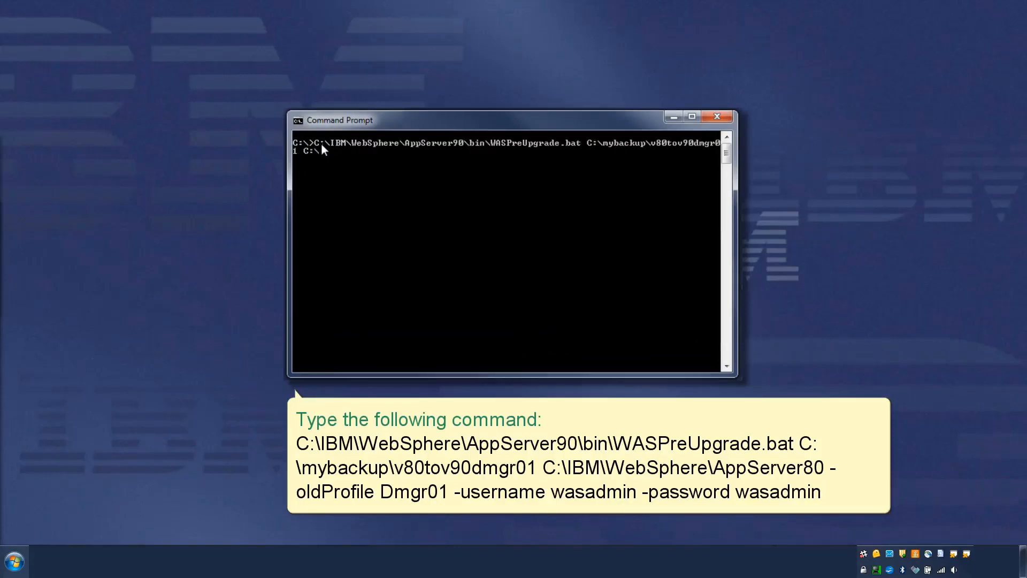
{"action": "type", "text": "C:\\IBM\\WebSphere\\AppServer8"}
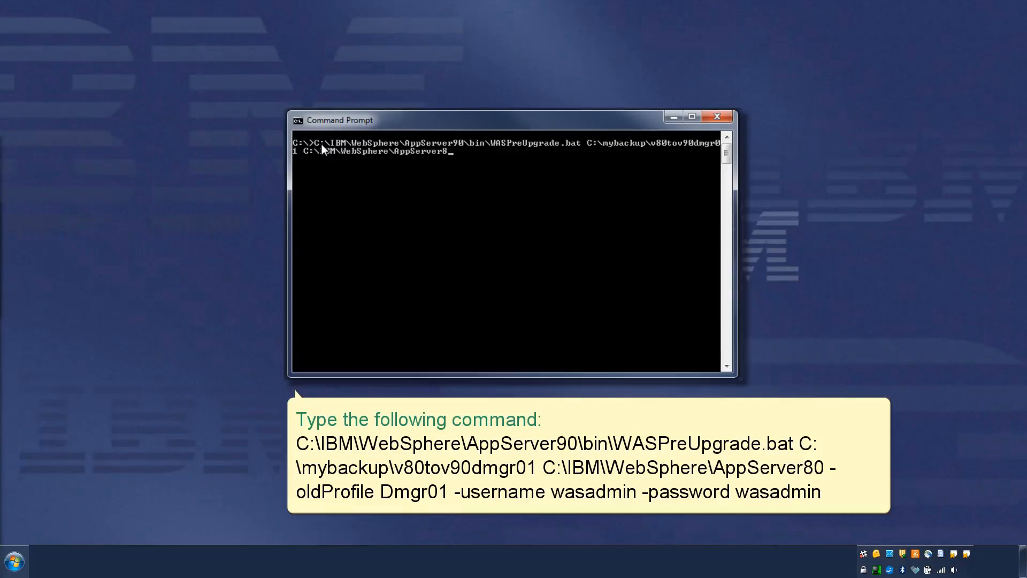